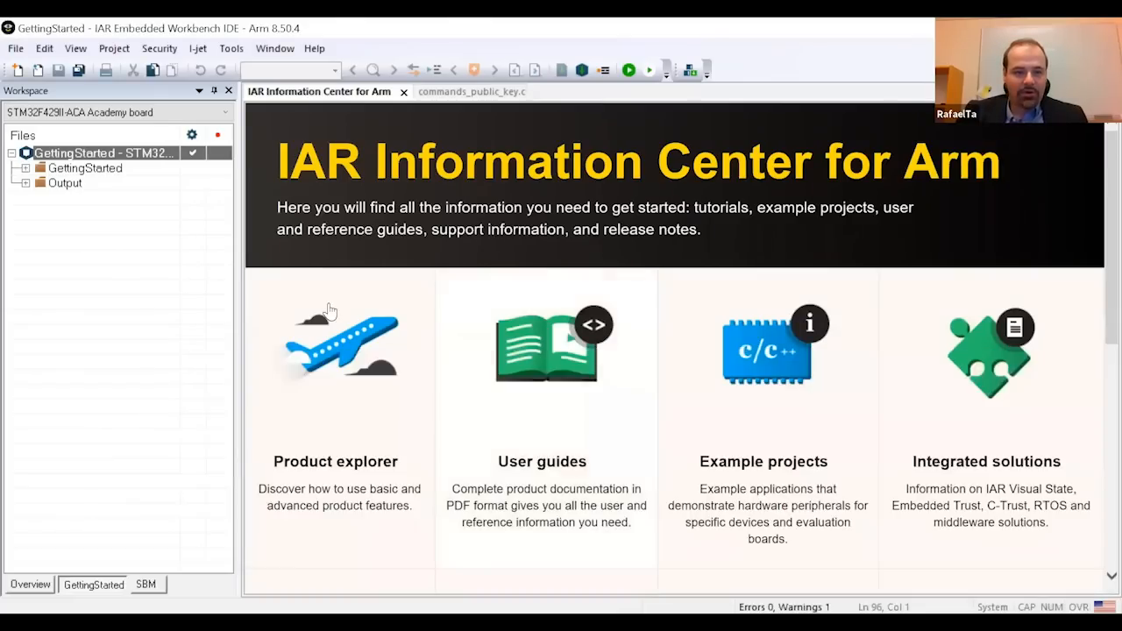
{"action": "mouse_move", "coordinate": [237, 267]}
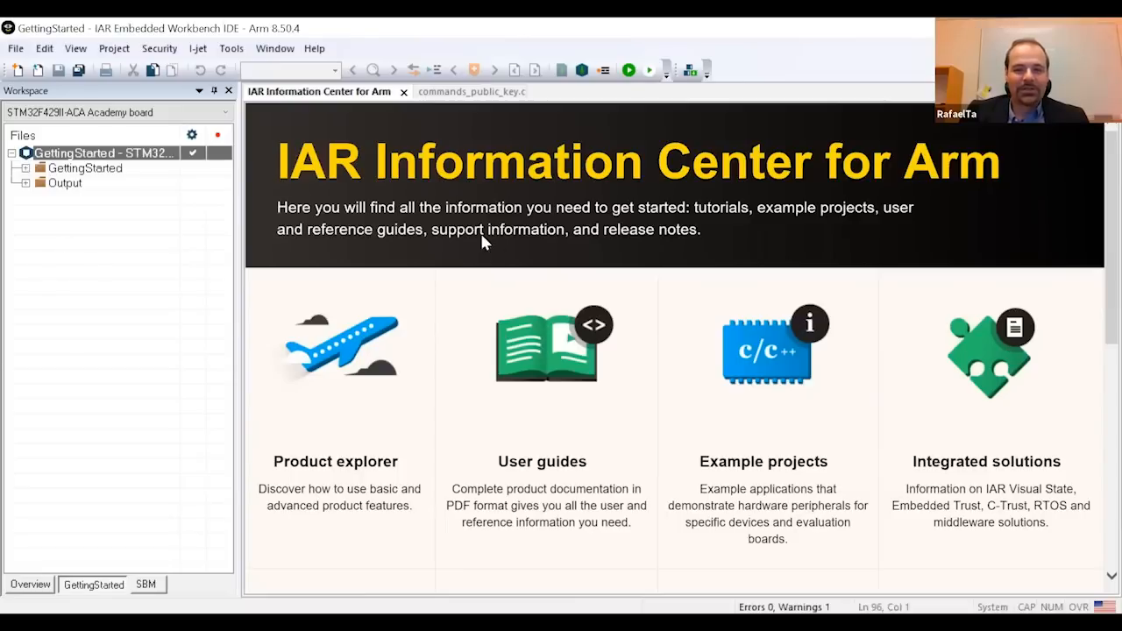
Step: Bring up the Options dialog for the GettingStarted project from the Workspace
{"action": "left_click", "coordinate": [158, 48]}
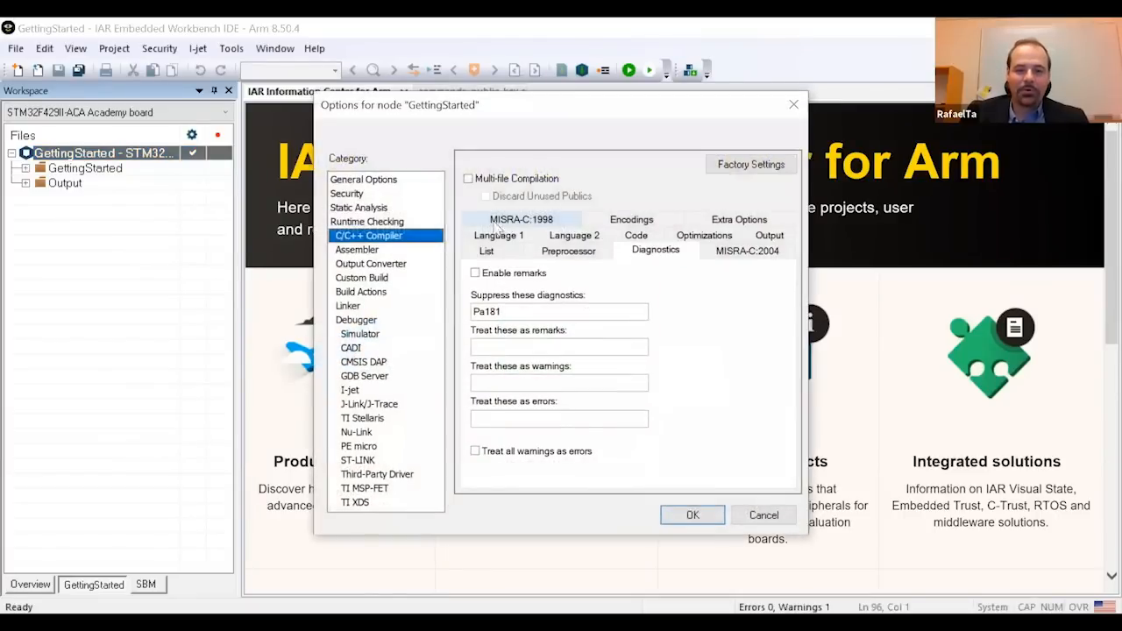
Step: Keep Embedded Trust enabled in Security with the IP Protection_profile-default context and accept with OK
{"action": "left_click", "coordinate": [347, 194]}
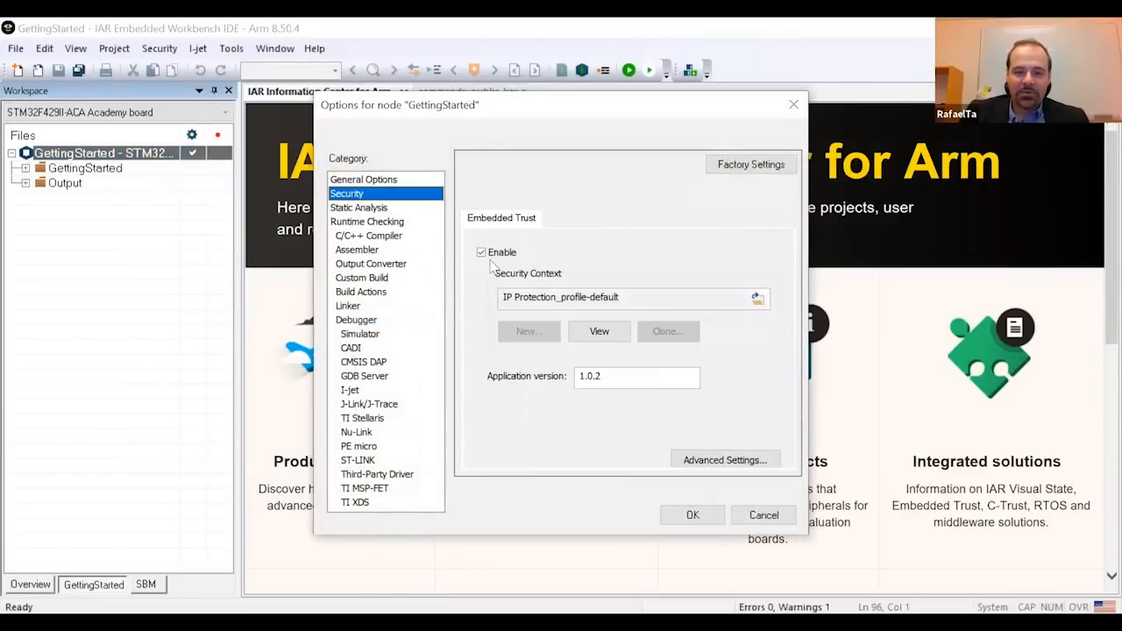
{"action": "left_click", "coordinate": [481, 253]}
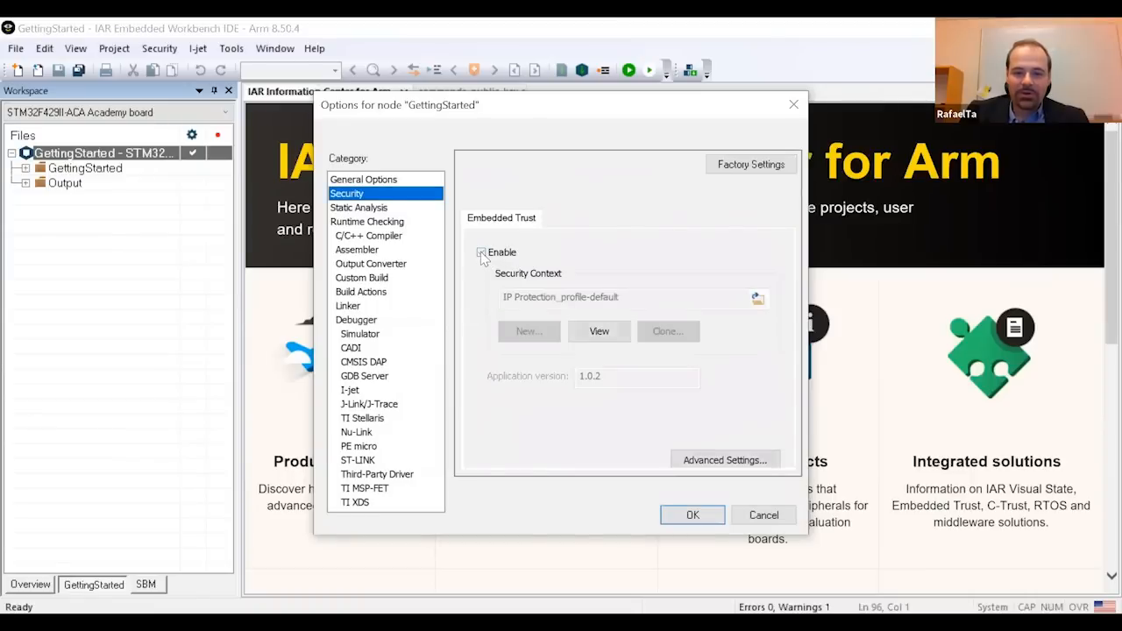
{"action": "left_click", "coordinate": [481, 252]}
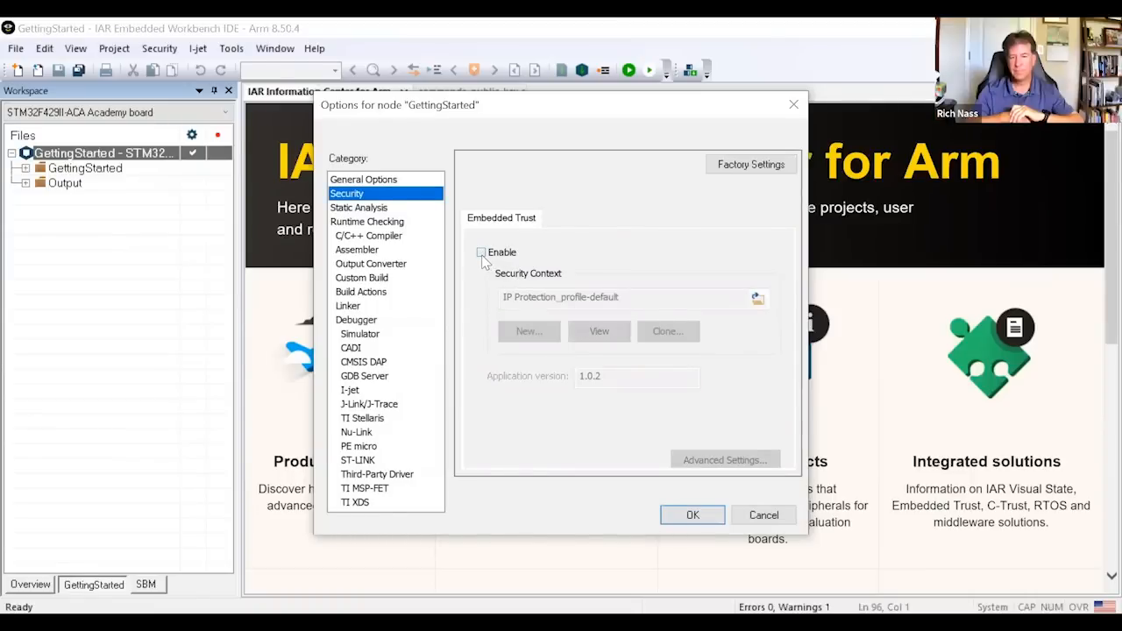
{"action": "left_click", "coordinate": [481, 253]}
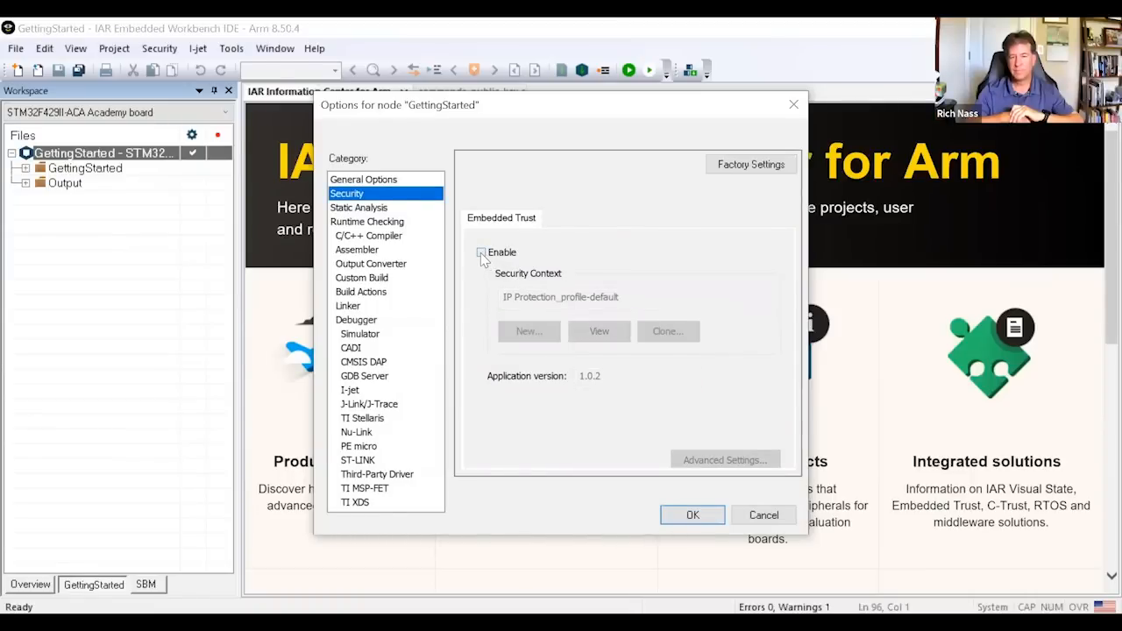
{"action": "left_click", "coordinate": [480, 252]}
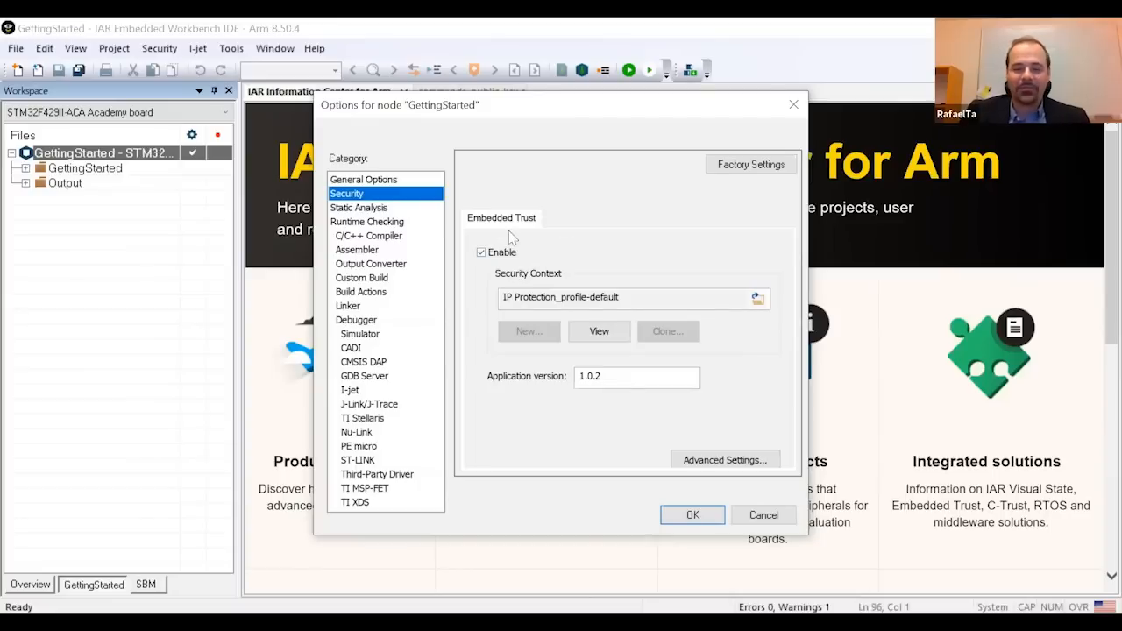
{"action": "mouse_move", "coordinate": [565, 245]}
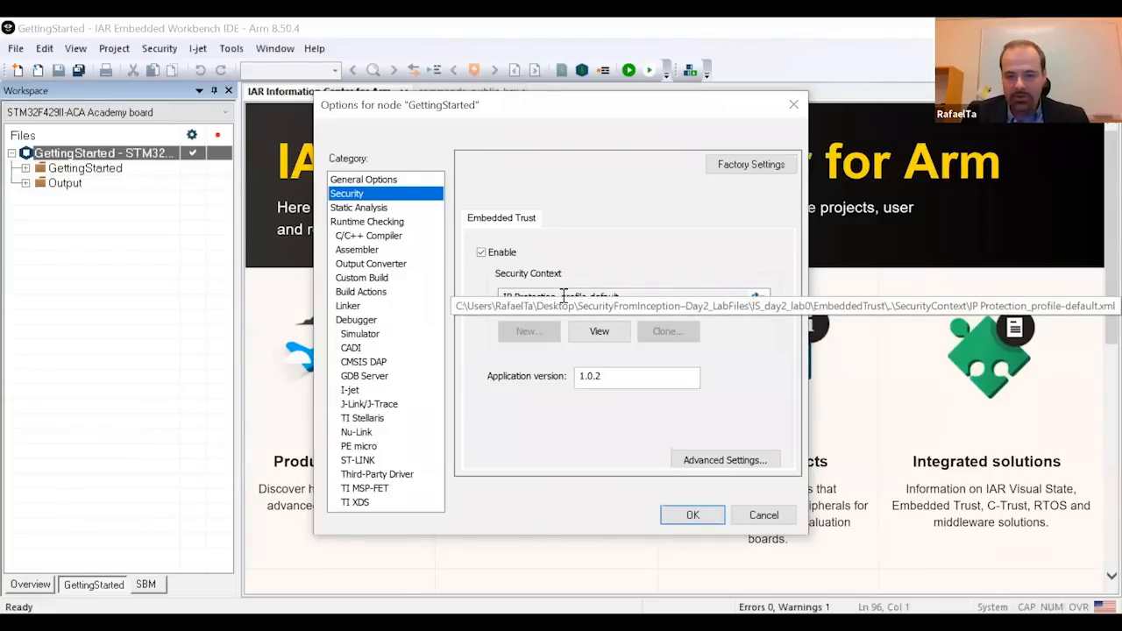
{"action": "mouse_move", "coordinate": [567, 424]}
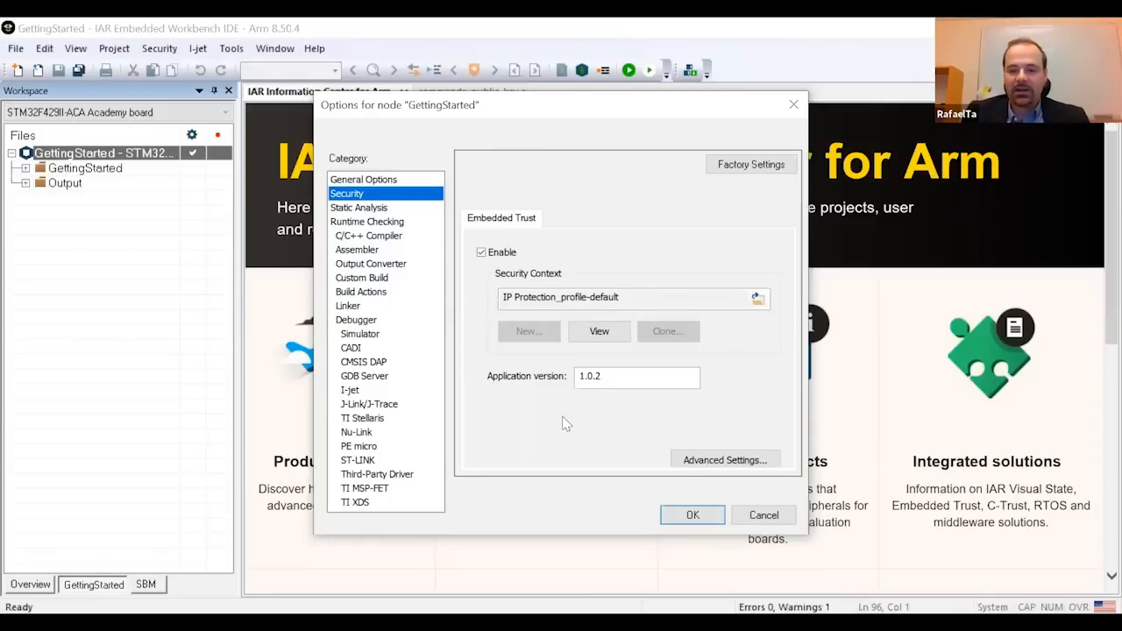
{"action": "left_click", "coordinate": [636, 377]}
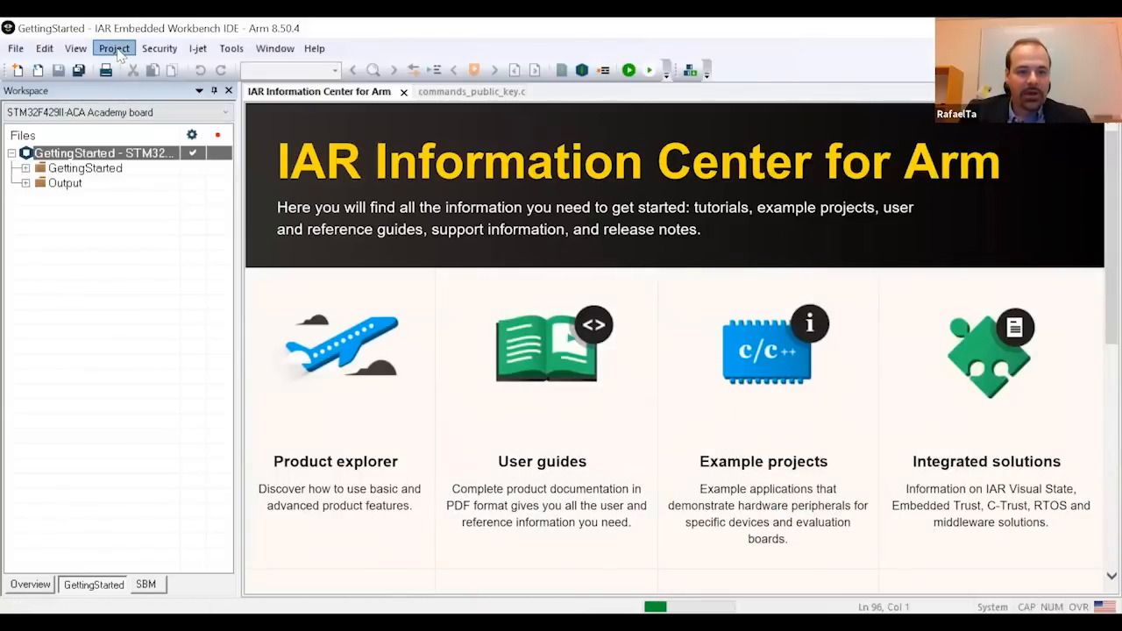
Step: Run Rebuild All and follow the Build log to mastered image 1.0.3 with zero errors
{"action": "left_click", "coordinate": [113, 48]}
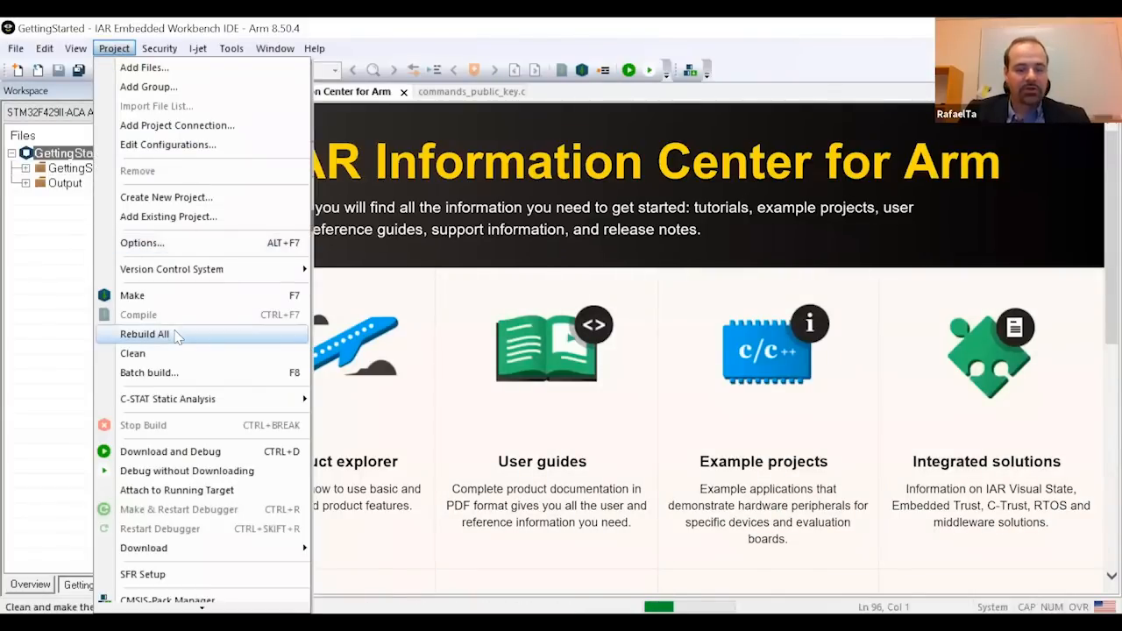
{"action": "left_click", "coordinate": [144, 334]}
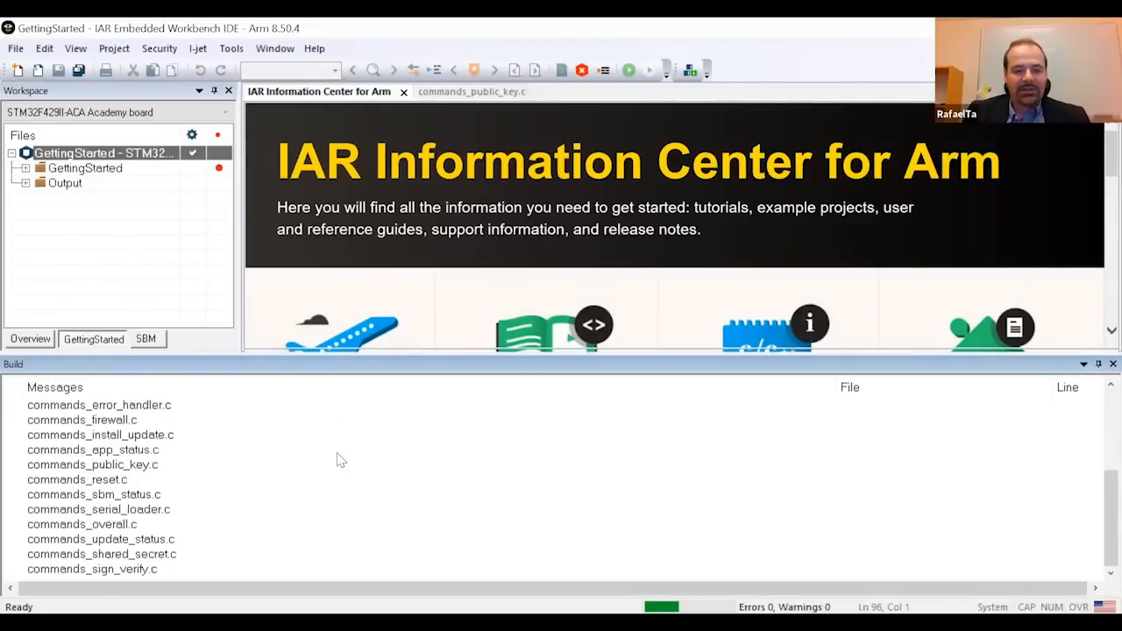
{"action": "scroll", "scroll_direction": "down", "scroll_amount": 3}
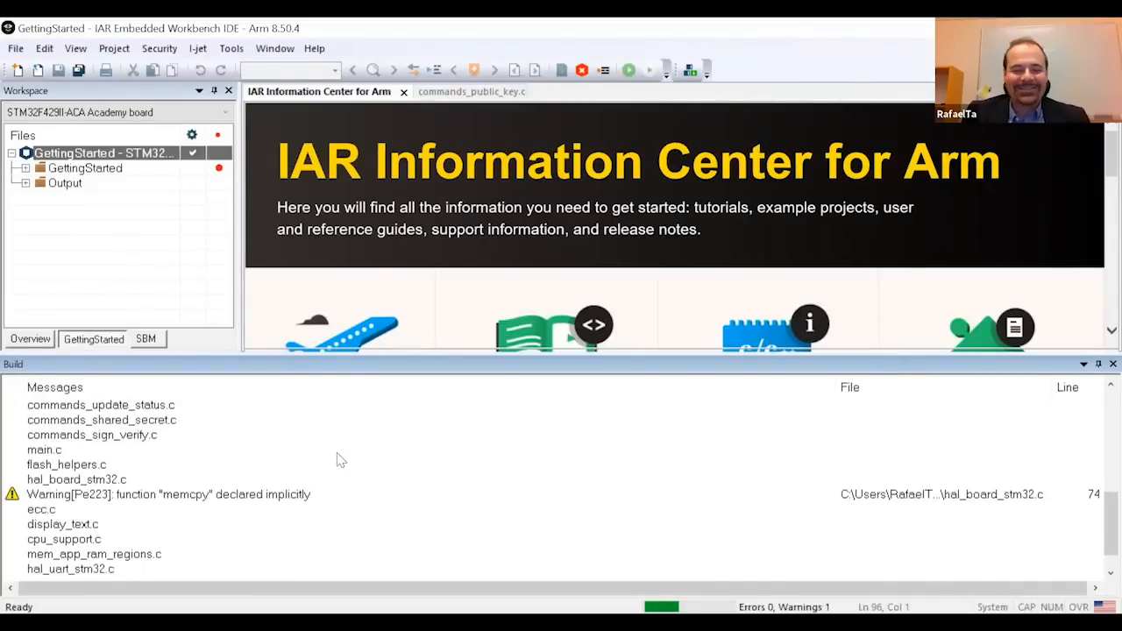
{"action": "scroll", "scroll_direction": "down", "scroll_amount": 3}
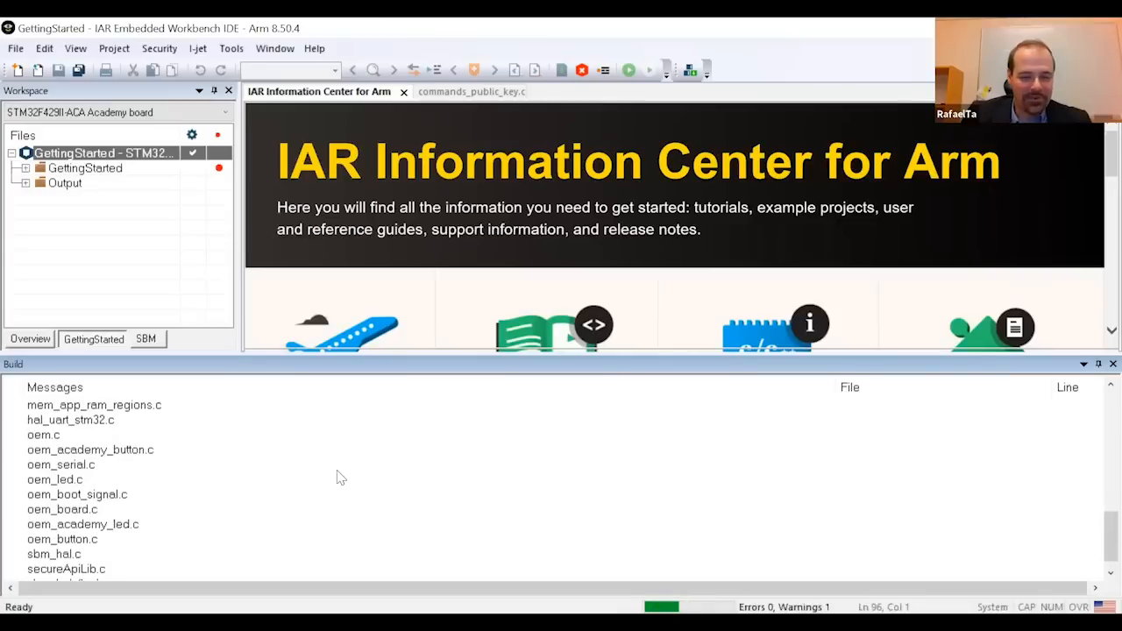
{"action": "scroll", "scroll_direction": "down", "scroll_amount": 3}
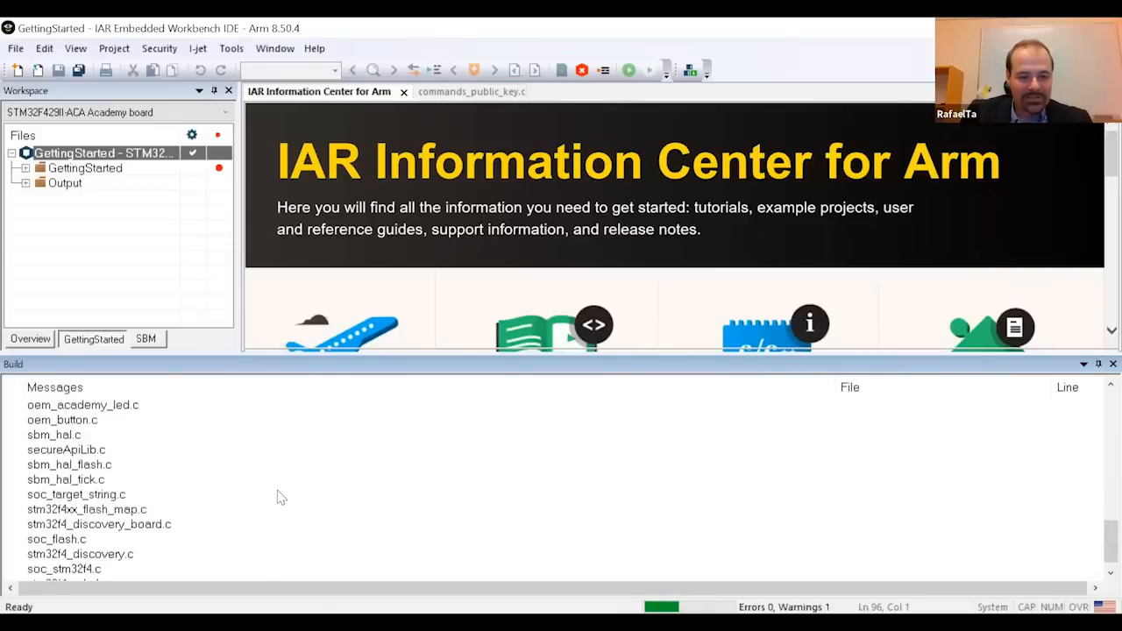
{"action": "scroll", "scroll_direction": "down", "scroll_amount": 3}
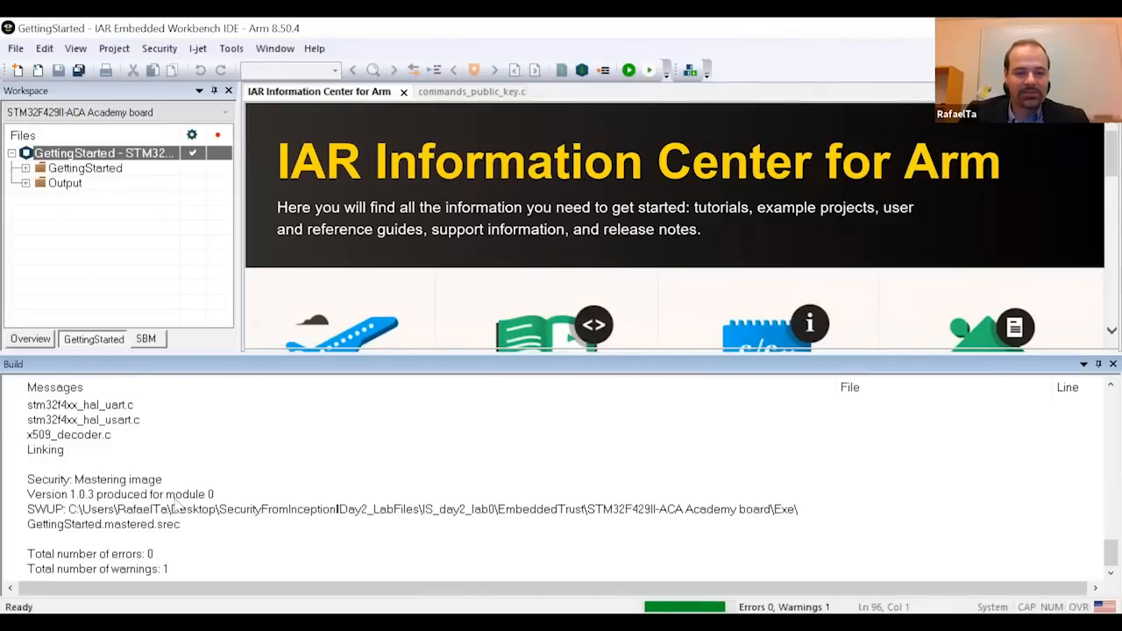
{"action": "mouse_move", "coordinate": [625, 66]}
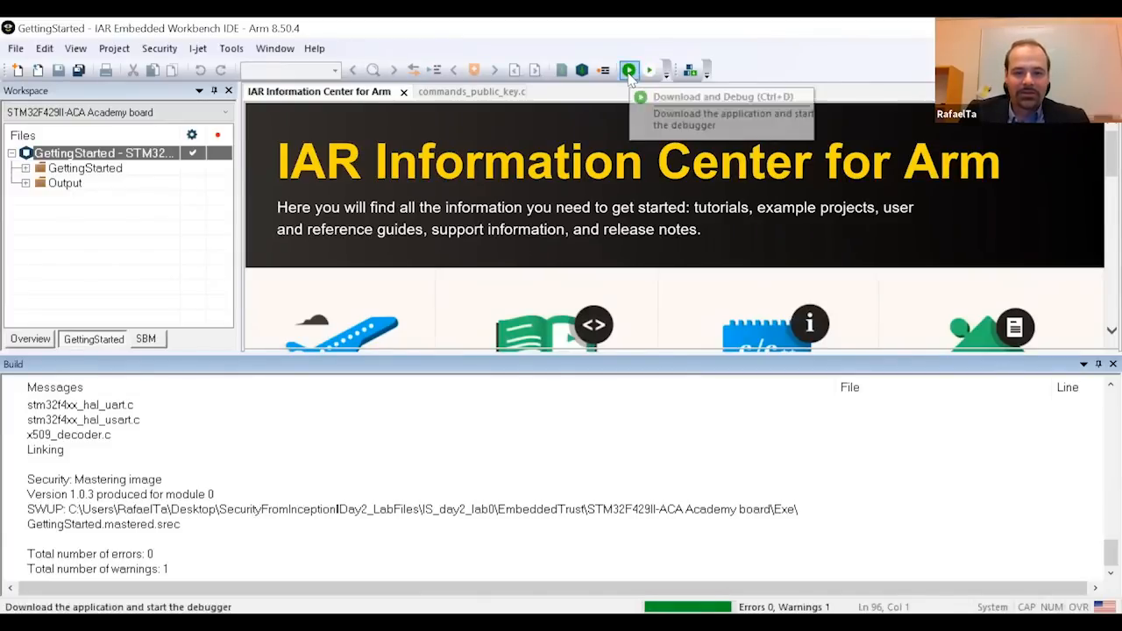
Step: Download and Debug the application onto the board, halting at main in main.c
{"action": "left_click", "coordinate": [626, 69]}
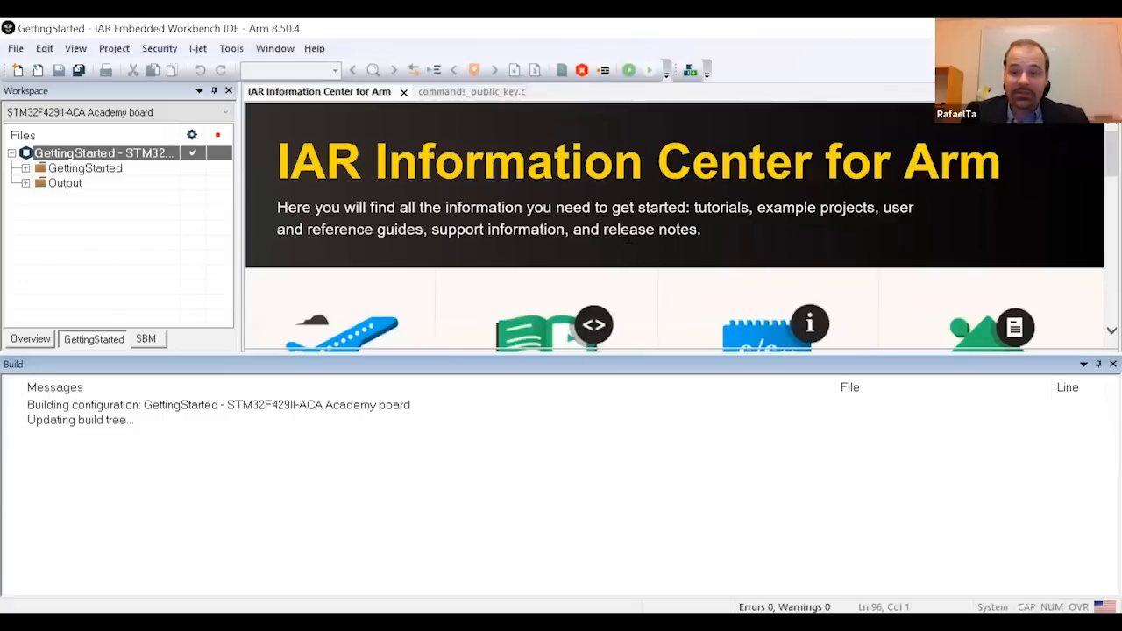
{"action": "left_click", "coordinate": [625, 70]}
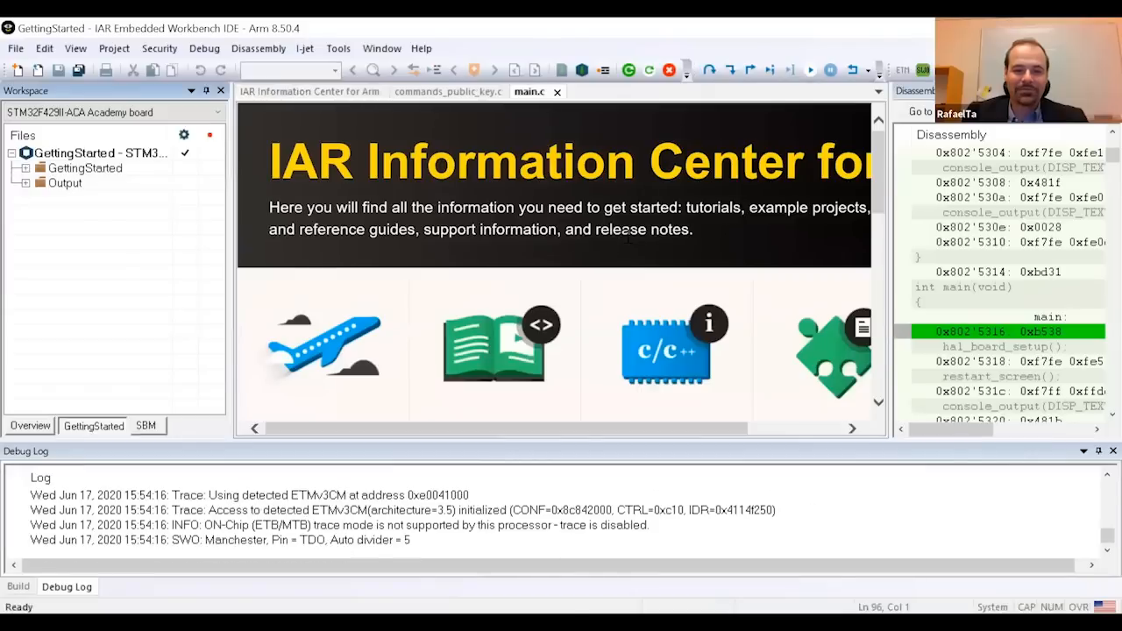
{"action": "left_click", "coordinate": [530, 92]}
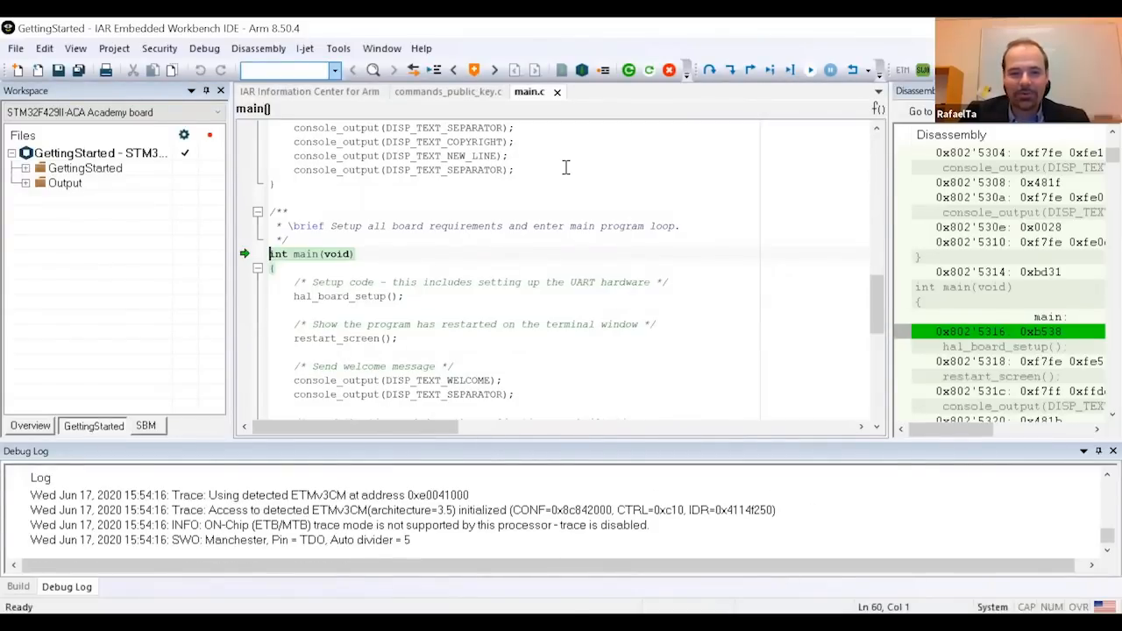
{"action": "left_click", "coordinate": [75, 49]}
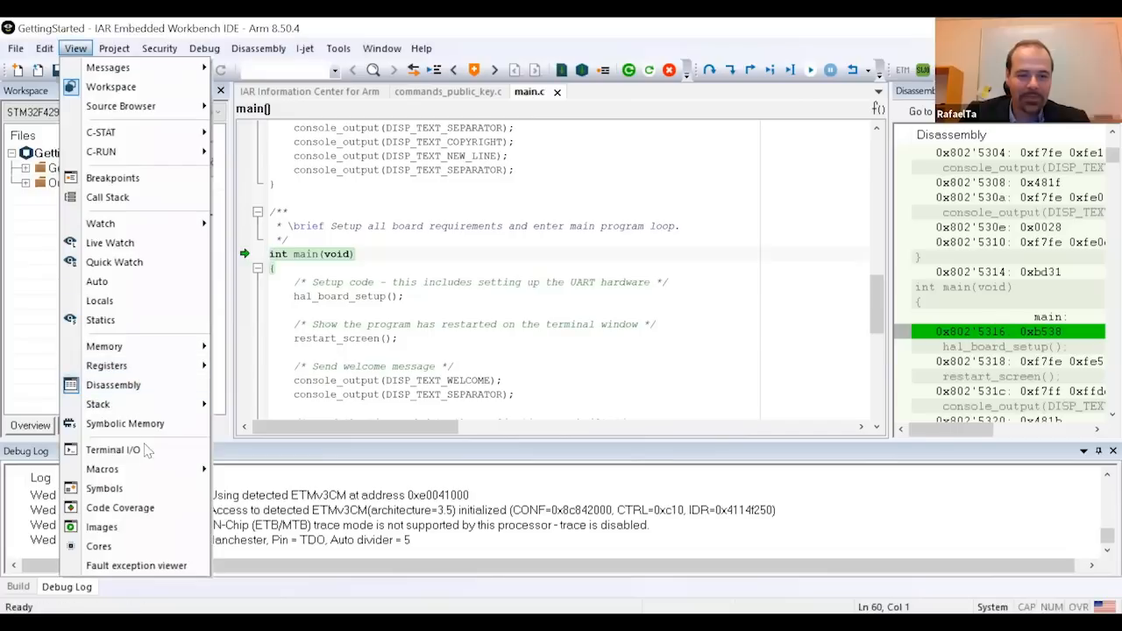
Step: Show Terminal I/O and send 'h' so the application lists its supported commands
{"action": "left_click", "coordinate": [112, 449]}
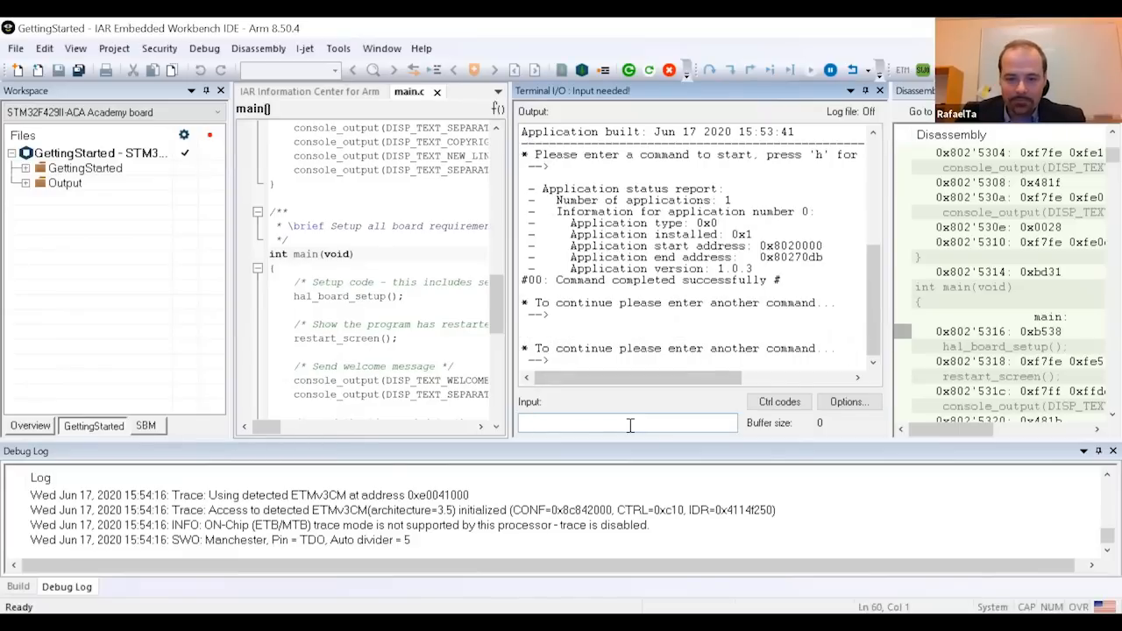
{"action": "type", "text": "h"}
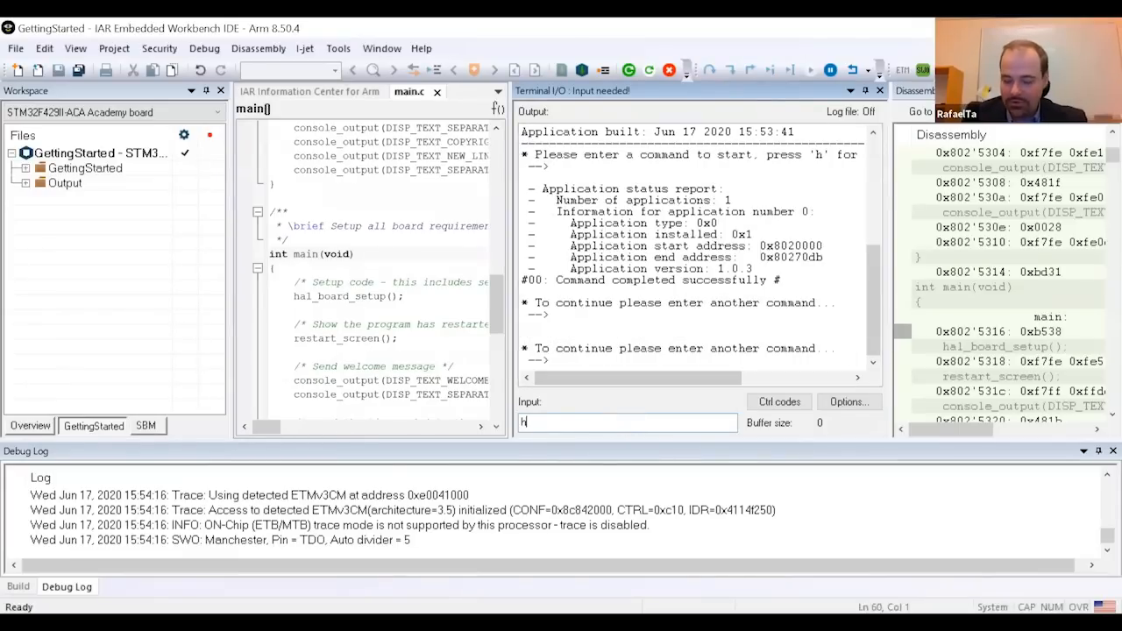
{"action": "key", "text": "Return"}
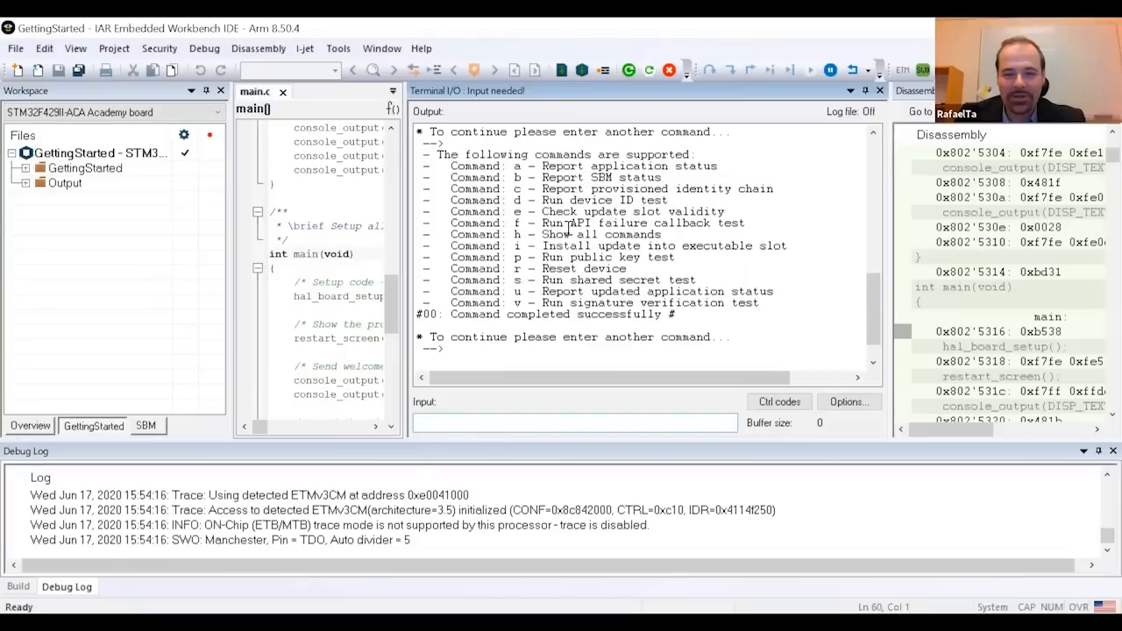
{"action": "left_click", "coordinate": [570, 423]}
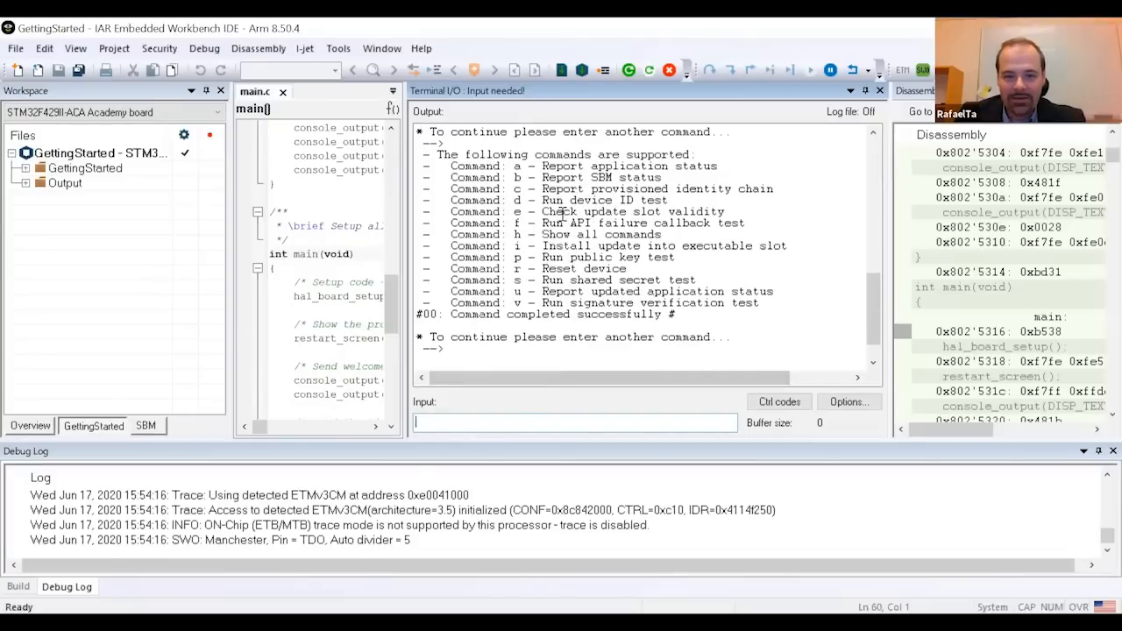